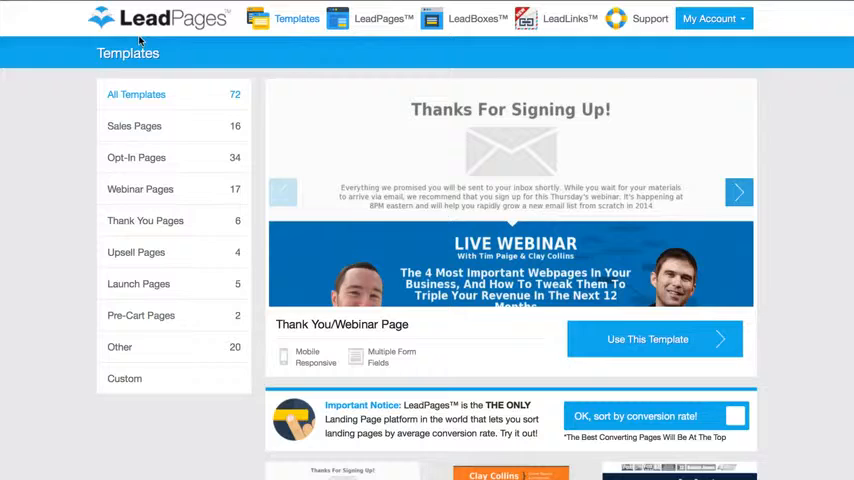
{"action": "mouse_move", "coordinate": [82, 212]}
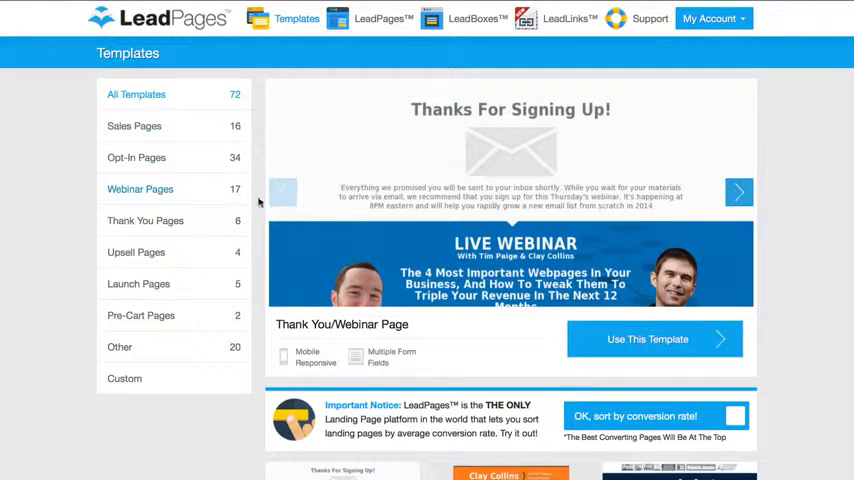
Step: Sort the Opt-In Pages templates by conversion rate, best converters first
{"action": "scroll", "scroll_direction": "down", "scroll_amount": 3}
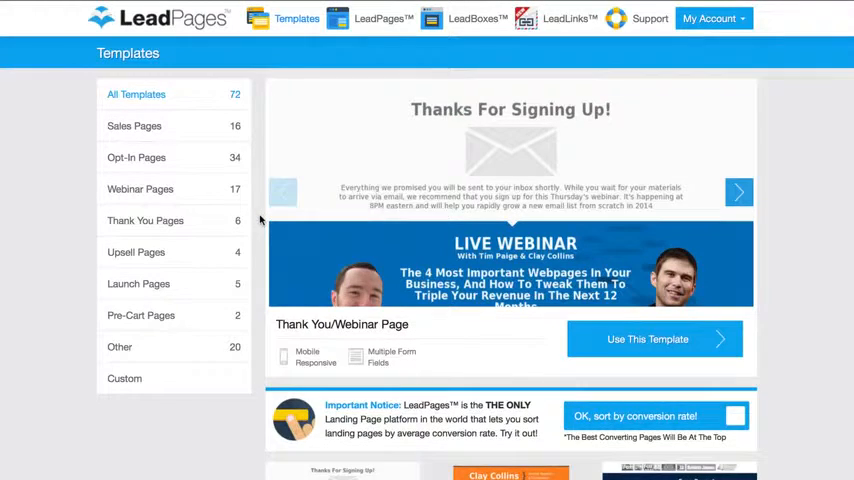
{"action": "mouse_move", "coordinate": [372, 118]}
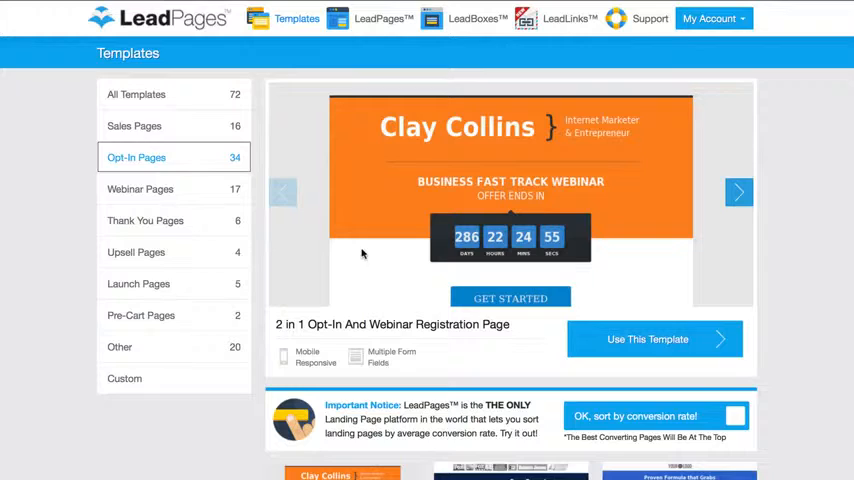
{"action": "scroll", "scroll_direction": "down", "scroll_amount": 3}
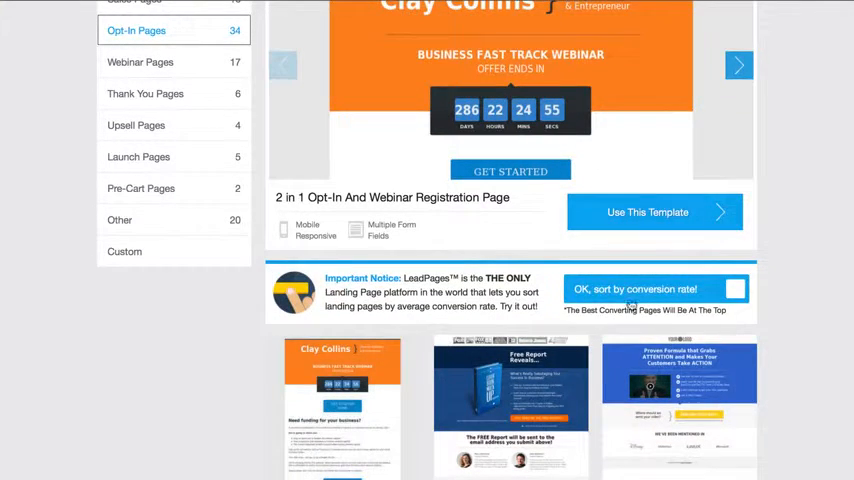
{"action": "left_click", "coordinate": [738, 64]}
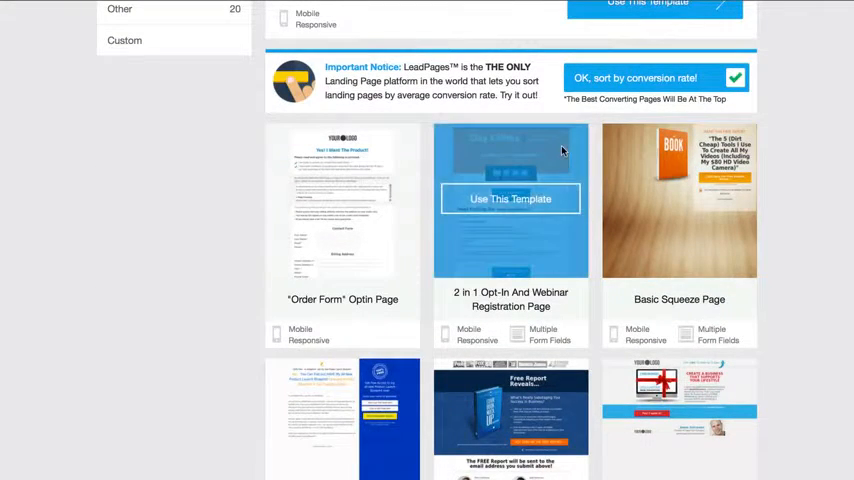
{"action": "mouse_move", "coordinate": [260, 208]}
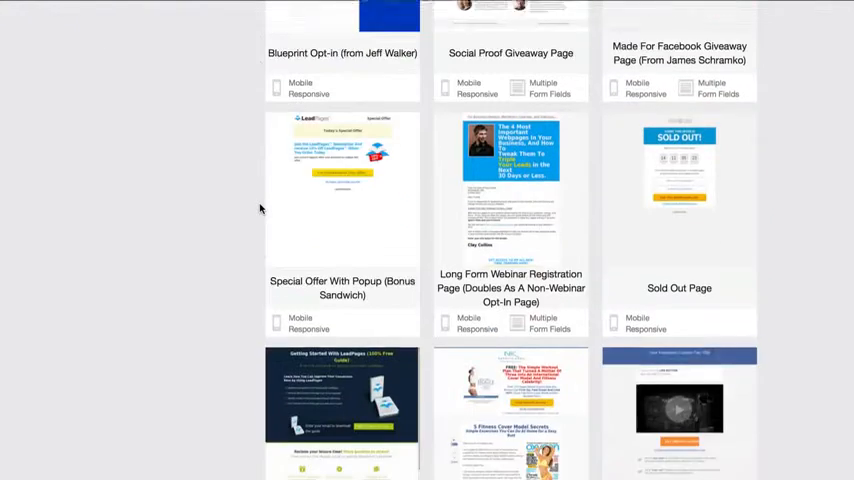
Step: Browse the sorted squeeze, webinar and giveaway templates and return to the top
{"action": "scroll", "scroll_direction": "down", "scroll_amount": 3}
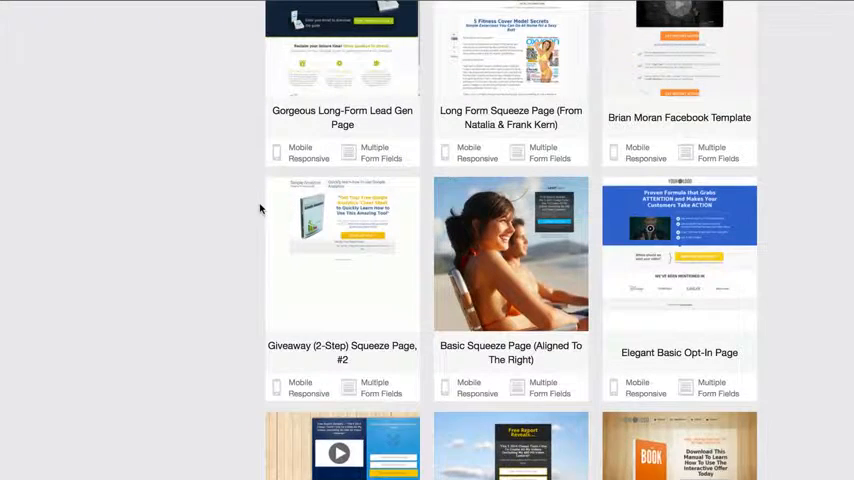
{"action": "scroll", "scroll_direction": "down", "scroll_amount": 3}
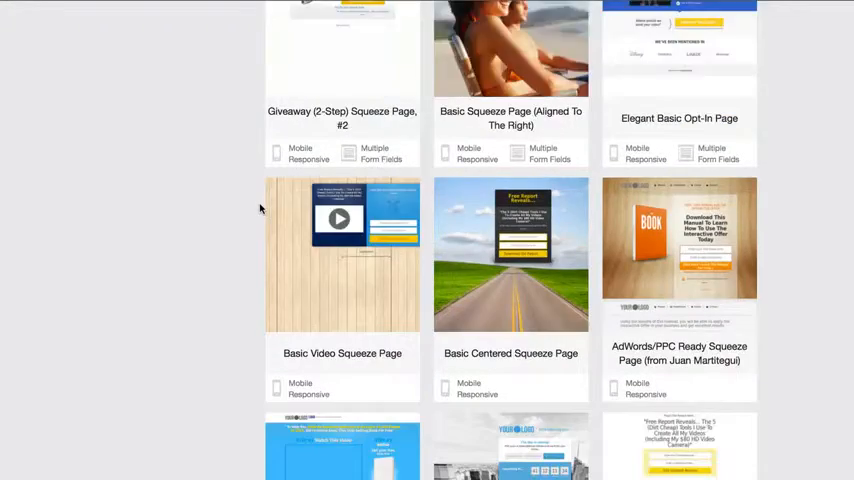
{"action": "scroll", "scroll_direction": "down", "scroll_amount": 3}
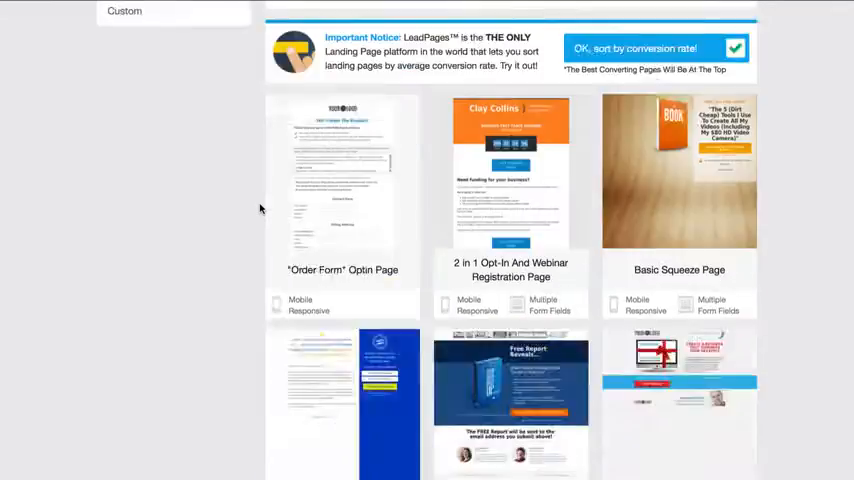
{"action": "scroll", "scroll_direction": "down", "scroll_amount": 3}
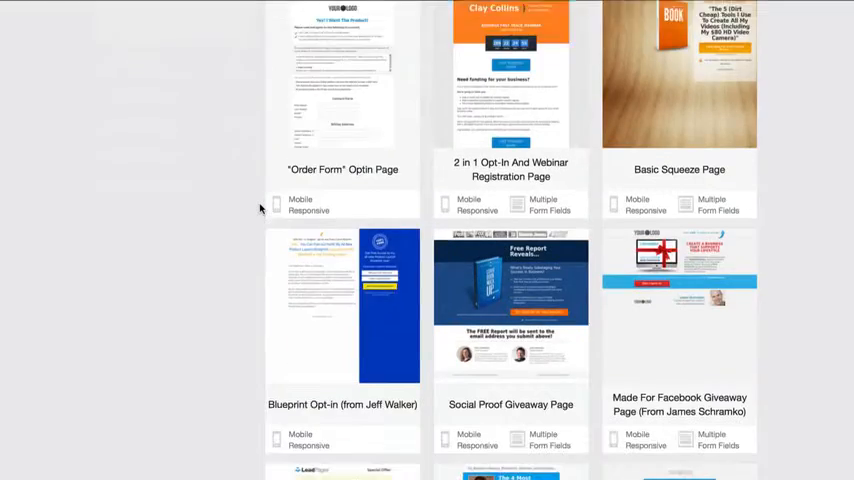
{"action": "scroll", "scroll_direction": "down", "scroll_amount": 3}
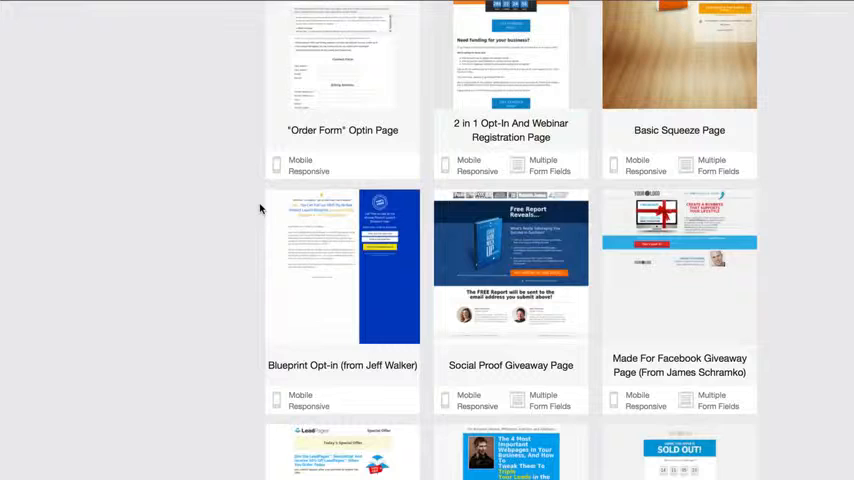
{"action": "scroll", "scroll_direction": "up", "scroll_amount": 3}
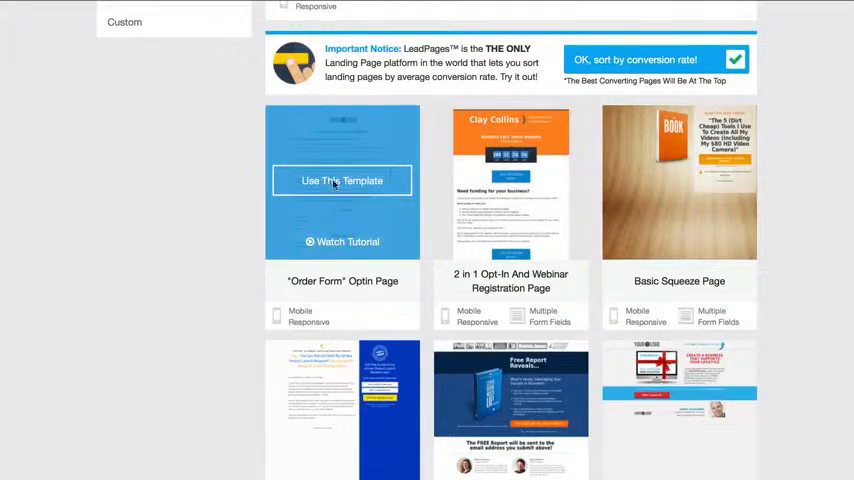
Step: Open the Order Form Optin template in the editor and review the All Templates list
{"action": "left_click", "coordinate": [342, 180]}
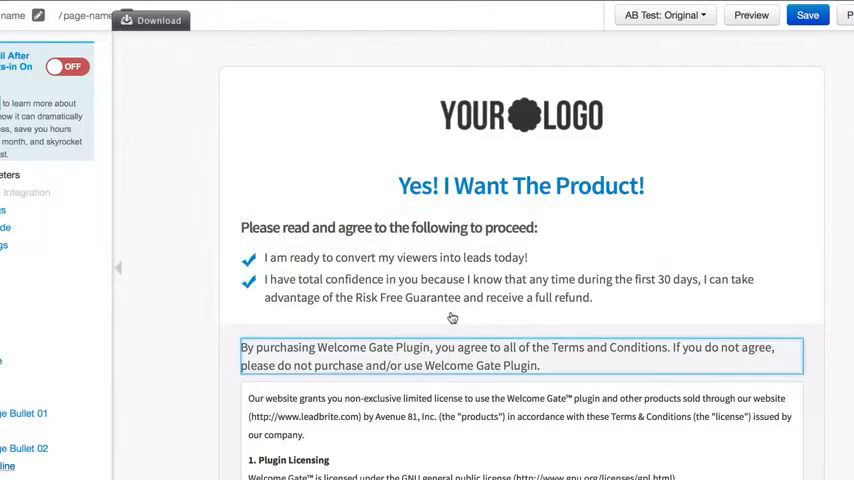
{"action": "scroll", "scroll_direction": "down", "scroll_amount": 3}
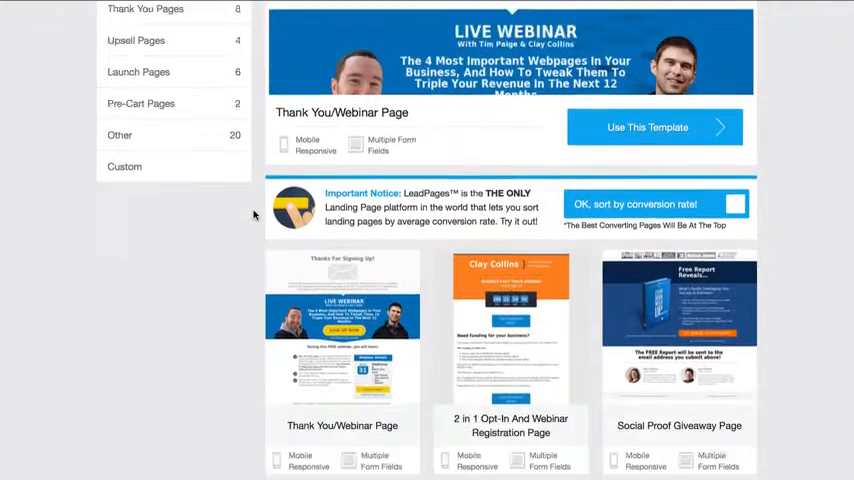
{"action": "scroll", "scroll_direction": "down", "scroll_amount": 3}
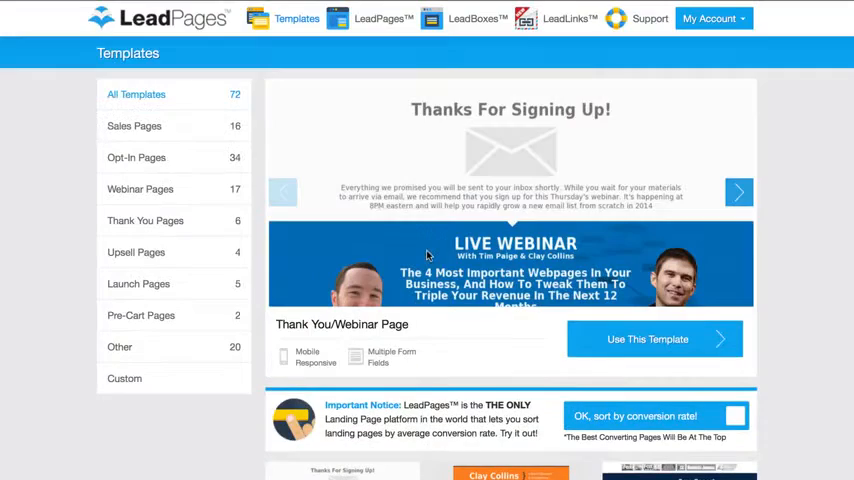
{"action": "scroll", "scroll_direction": "down", "scroll_amount": 3}
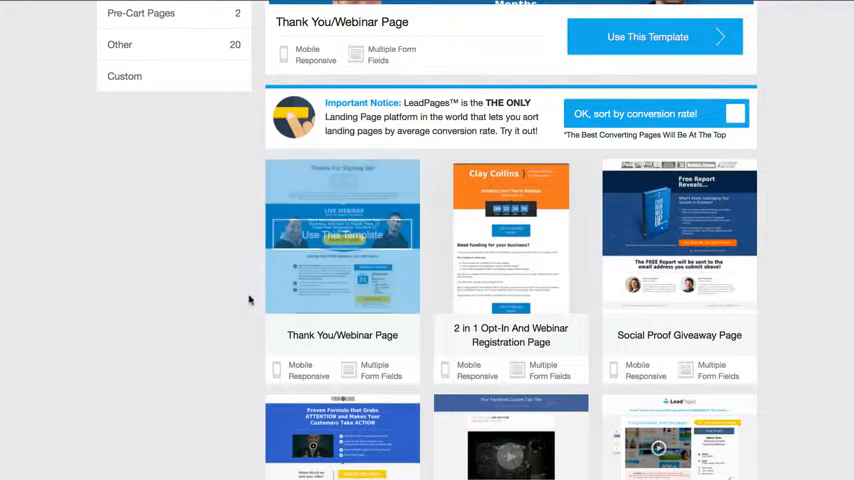
{"action": "scroll", "scroll_direction": "up", "scroll_amount": 3}
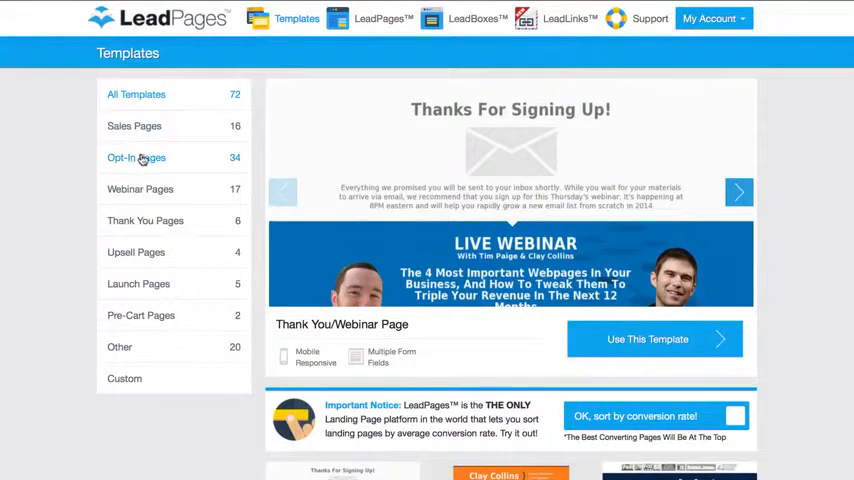
Step: Scroll through the sorted Opt-In thumbnails, Order Form Optin and Basic Squeeze first
{"action": "scroll", "scroll_direction": "down", "scroll_amount": 3}
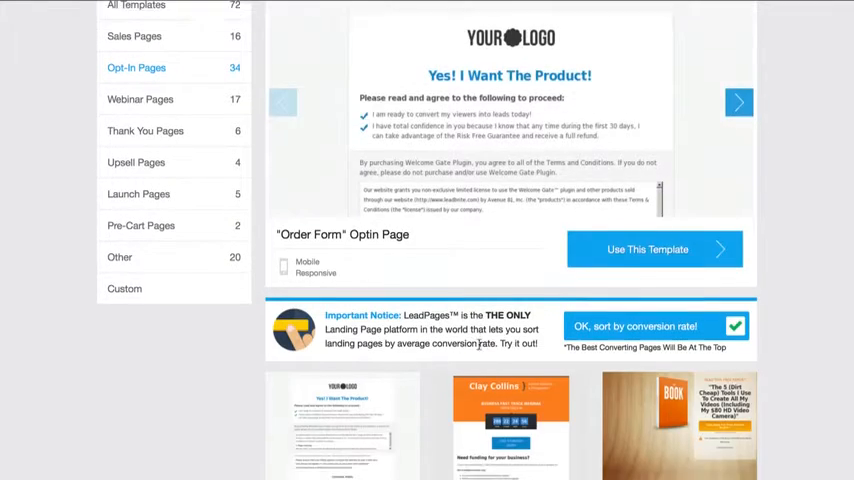
{"action": "scroll", "scroll_direction": "down", "scroll_amount": 3}
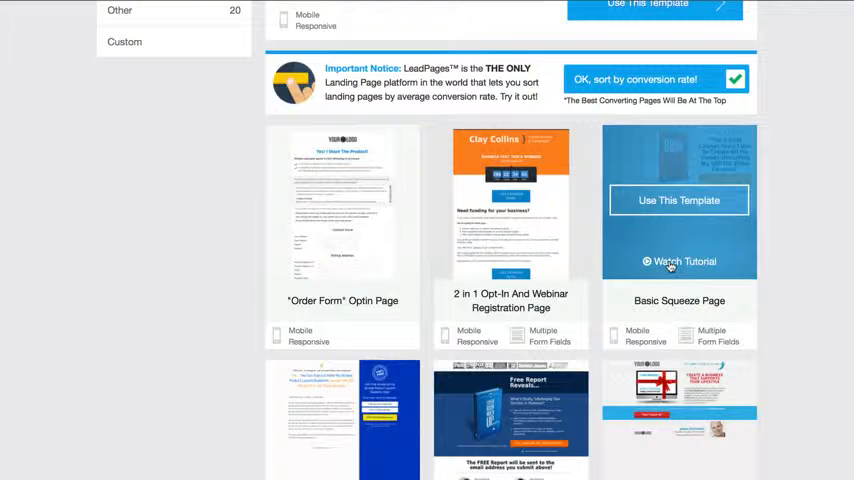
{"action": "mouse_move", "coordinate": [342, 300]}
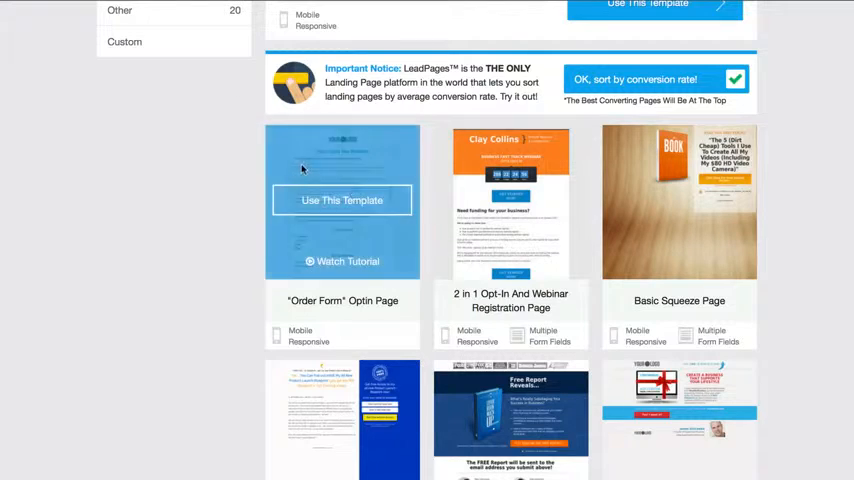
{"action": "mouse_move", "coordinate": [344, 260]}
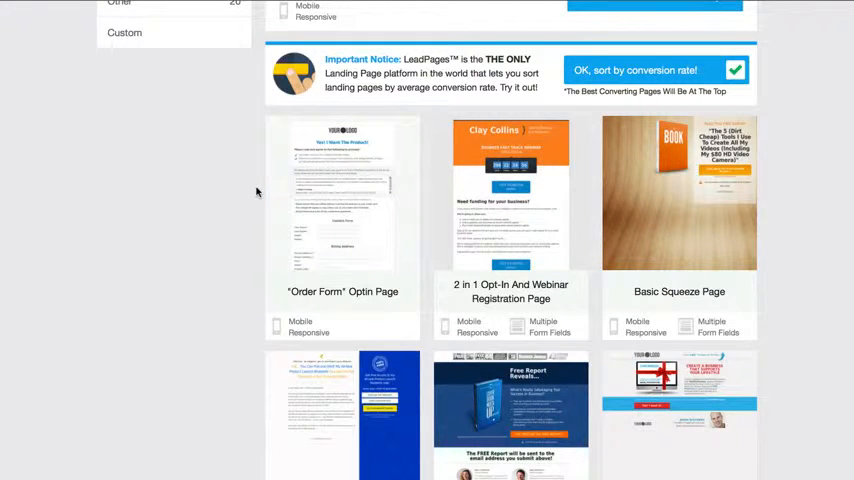
{"action": "mouse_move", "coordinate": [342, 192]}
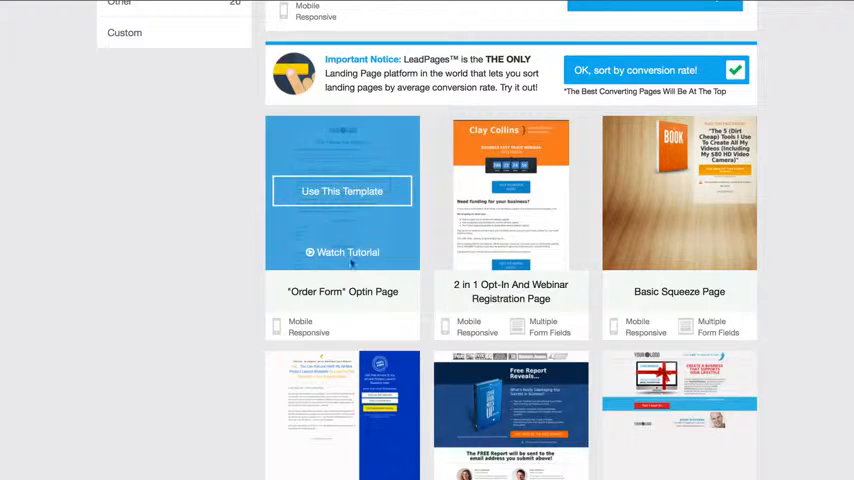
{"action": "mouse_move", "coordinate": [260, 224]}
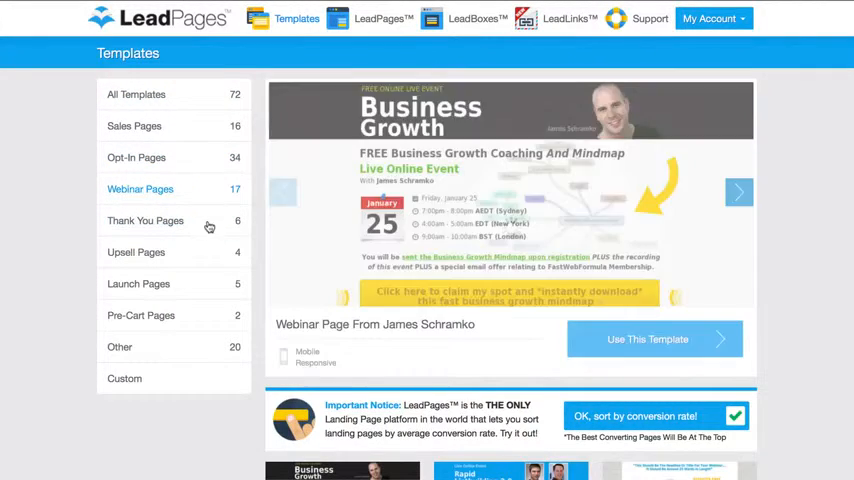
Step: Switch through Webinar and Upsell Pages and land on Launch Pages with the Sold Out Page
{"action": "scroll", "scroll_direction": "down", "scroll_amount": 3}
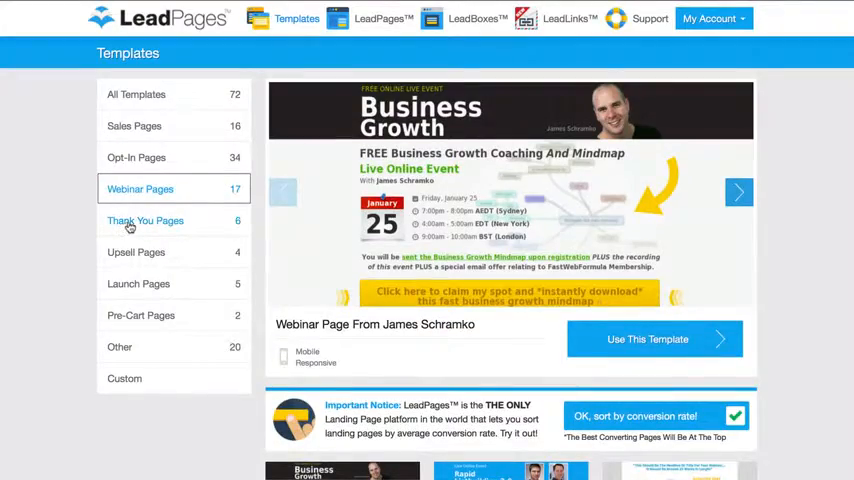
{"action": "scroll", "scroll_direction": "down", "scroll_amount": 3}
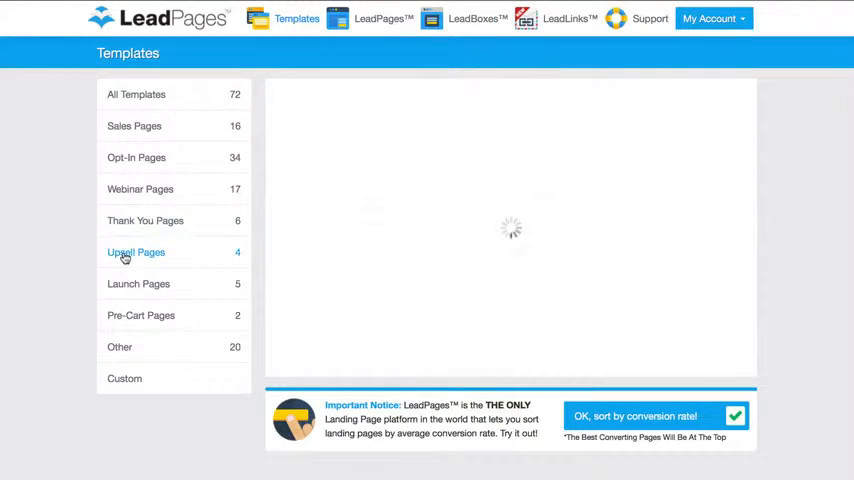
{"action": "left_click", "coordinate": [136, 252]}
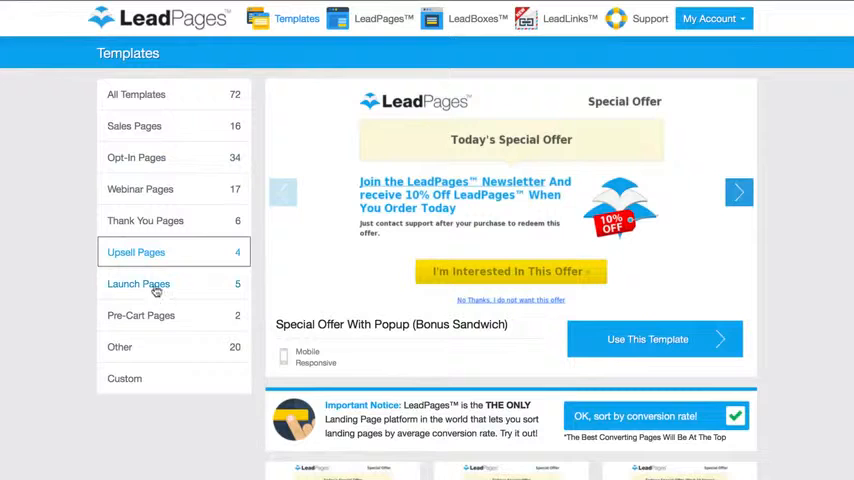
{"action": "left_click", "coordinate": [138, 284]}
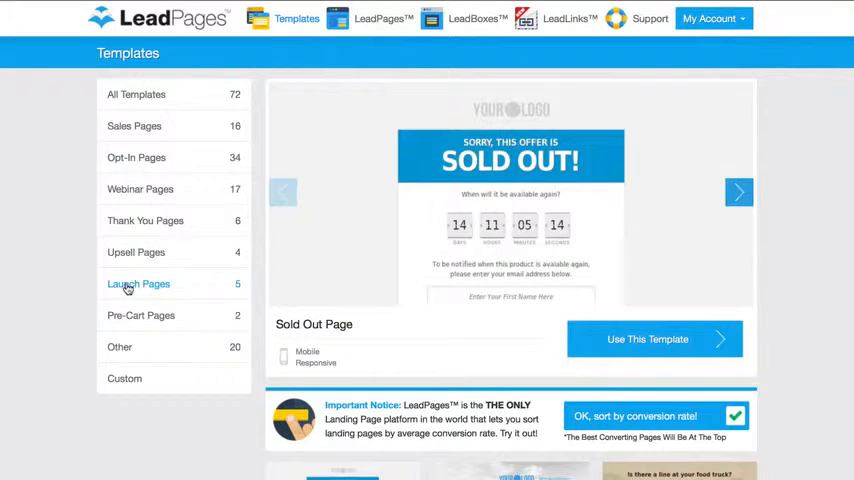
{"action": "left_click", "coordinate": [138, 284]}
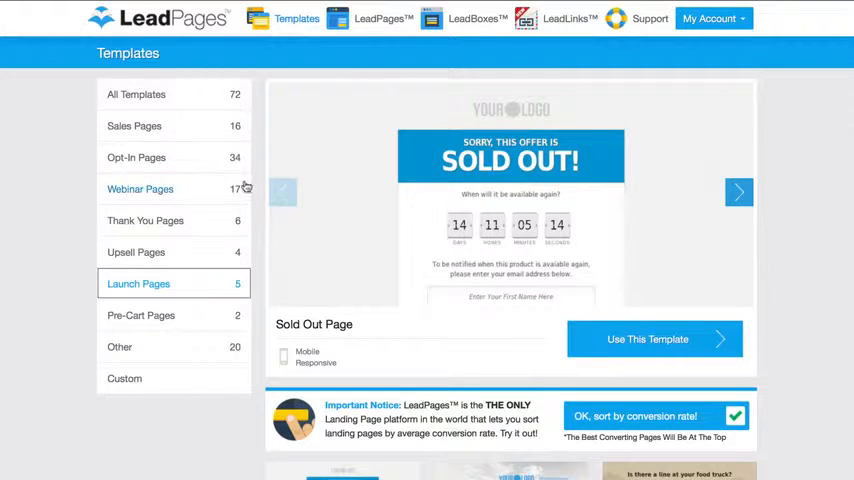
{"action": "mouse_move", "coordinate": [248, 204]}
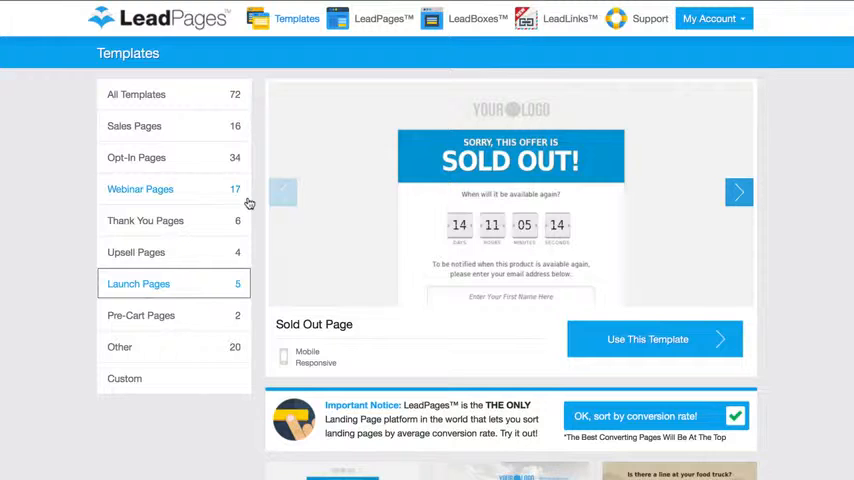